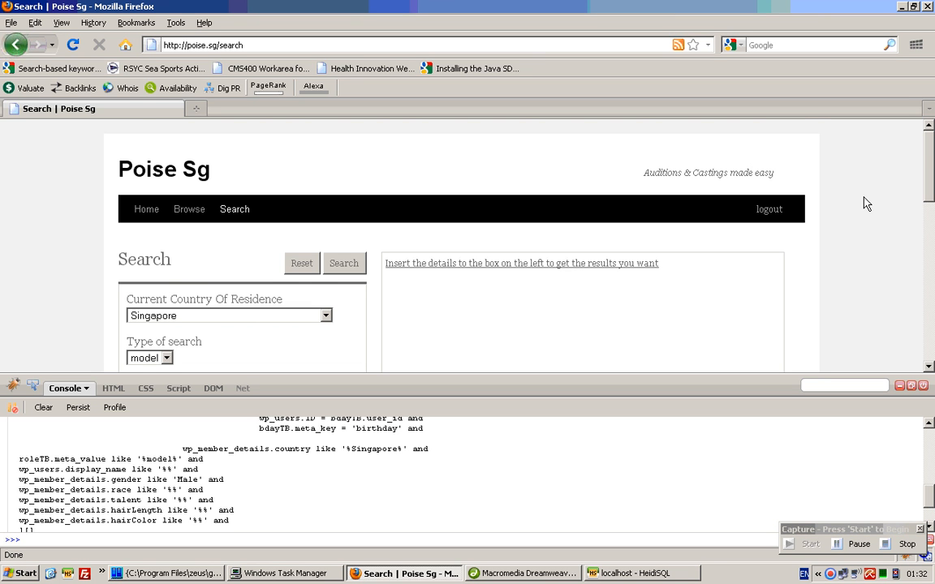
Step: Scroll through the search form and clear the Firebug console output
{"action": "scroll", "scroll_direction": "down", "scroll_amount": 3}
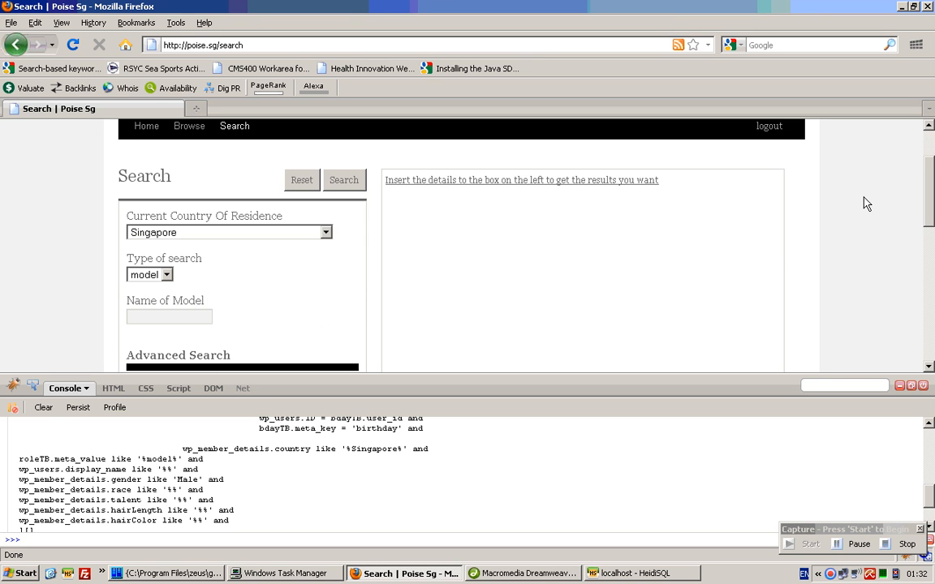
{"action": "mouse_move", "coordinate": [42, 407]}
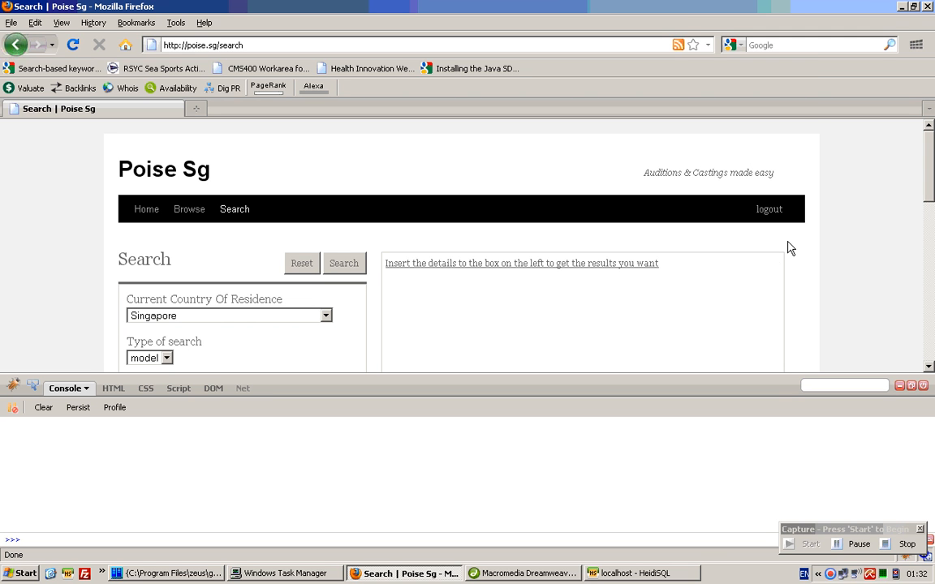
{"action": "scroll", "scroll_direction": "down", "scroll_amount": 3}
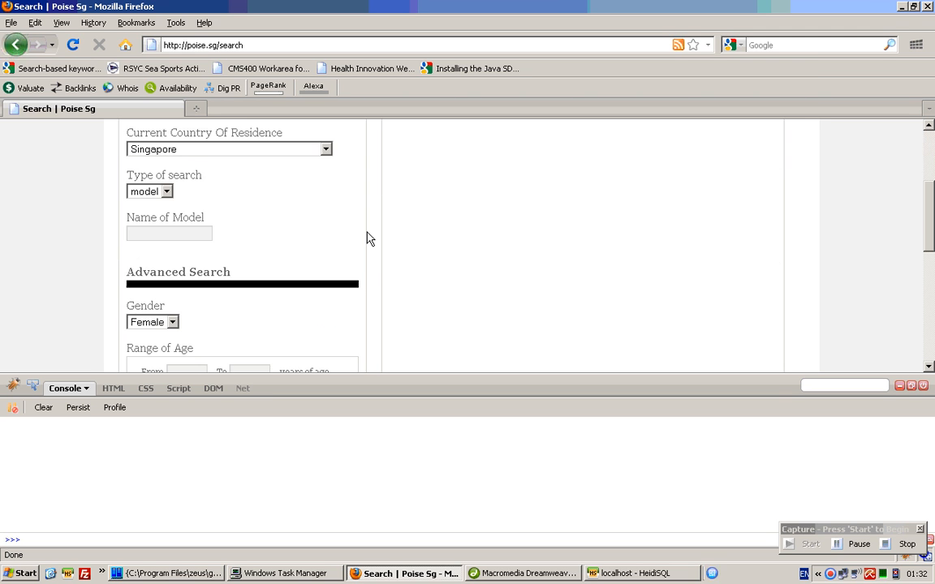
{"action": "scroll", "scroll_direction": "up", "scroll_amount": 3}
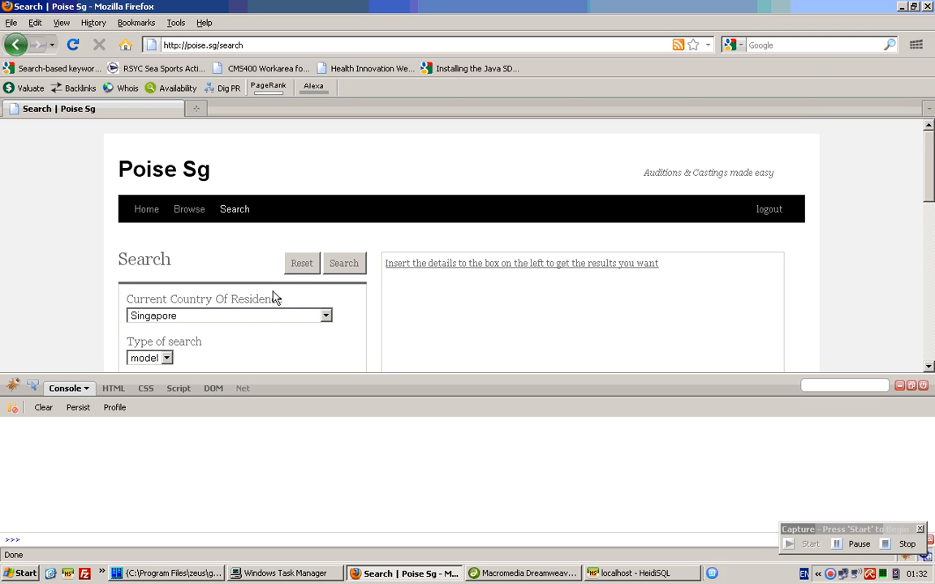
{"action": "scroll", "scroll_direction": "down", "scroll_amount": 3}
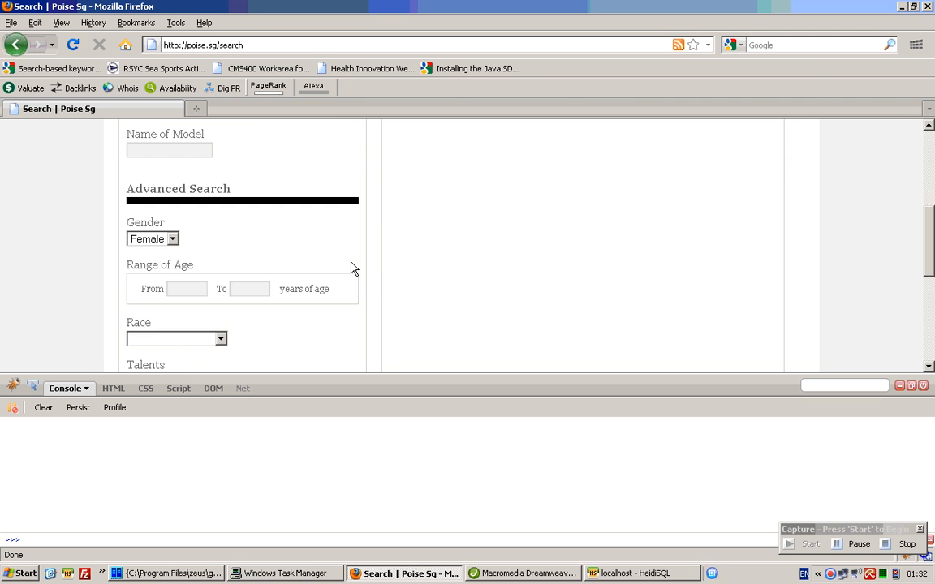
{"action": "left_click", "coordinate": [152, 238]}
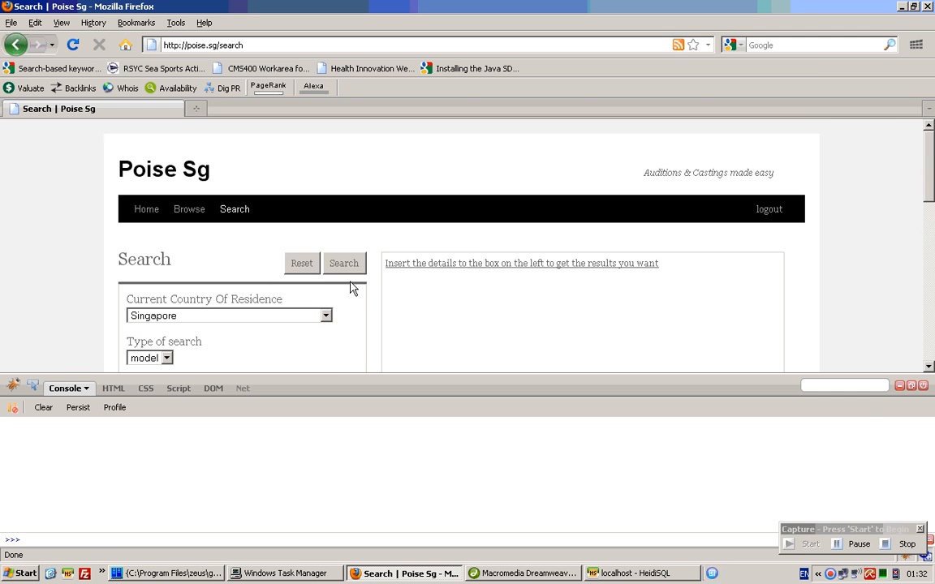
Step: Run the model search and view the POST parameters (country Singapore, gender Male) in the console
{"action": "left_click", "coordinate": [344, 263]}
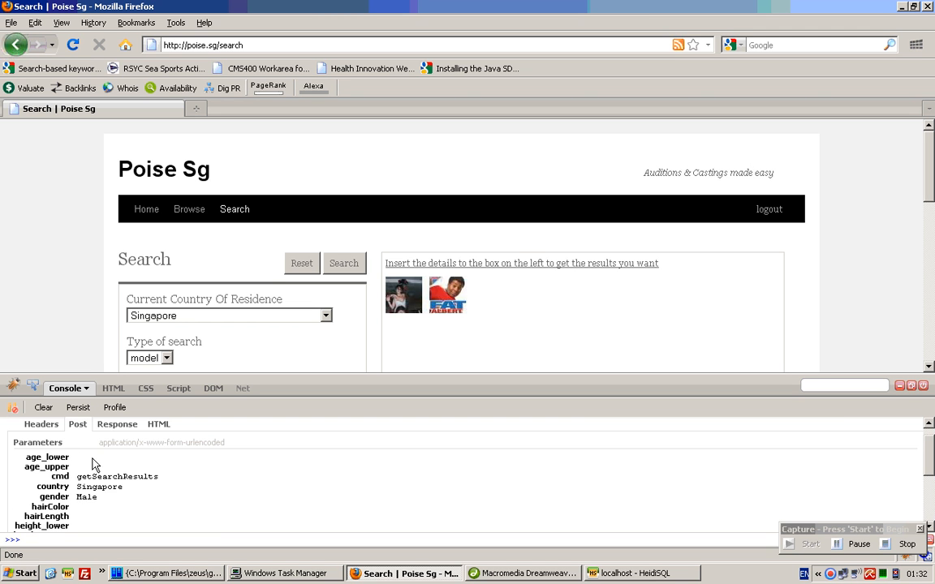
{"action": "scroll", "scroll_direction": "down", "scroll_amount": 3}
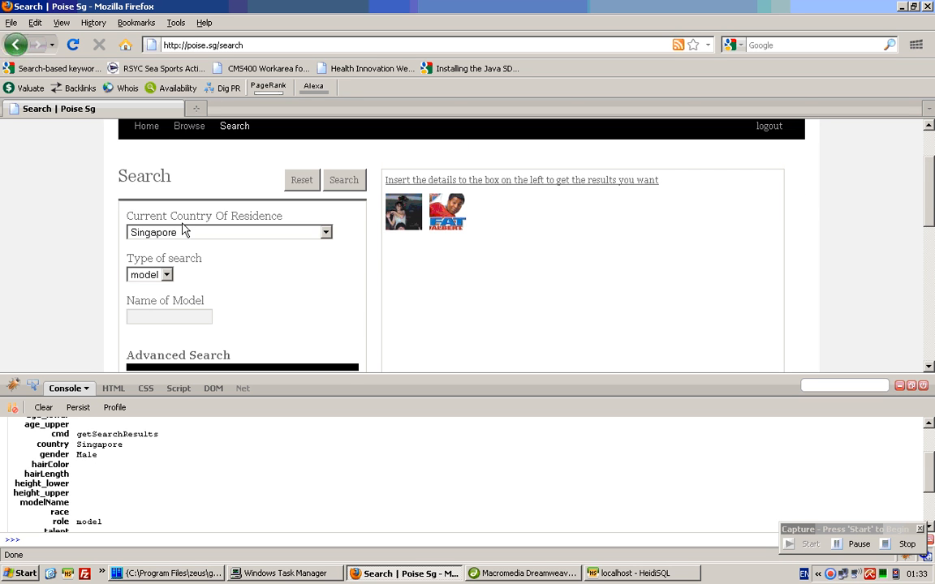
{"action": "mouse_move", "coordinate": [302, 300]}
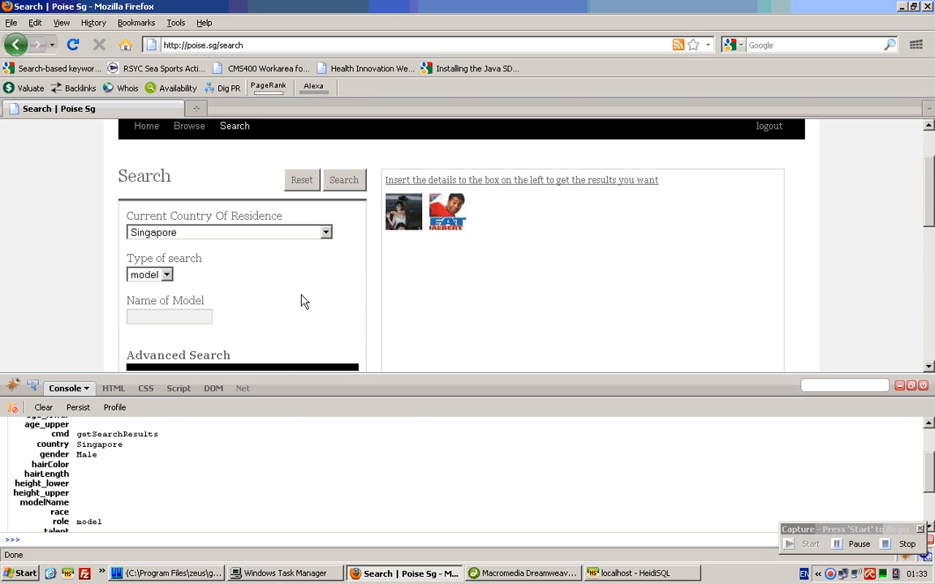
{"action": "left_click", "coordinate": [114, 388]}
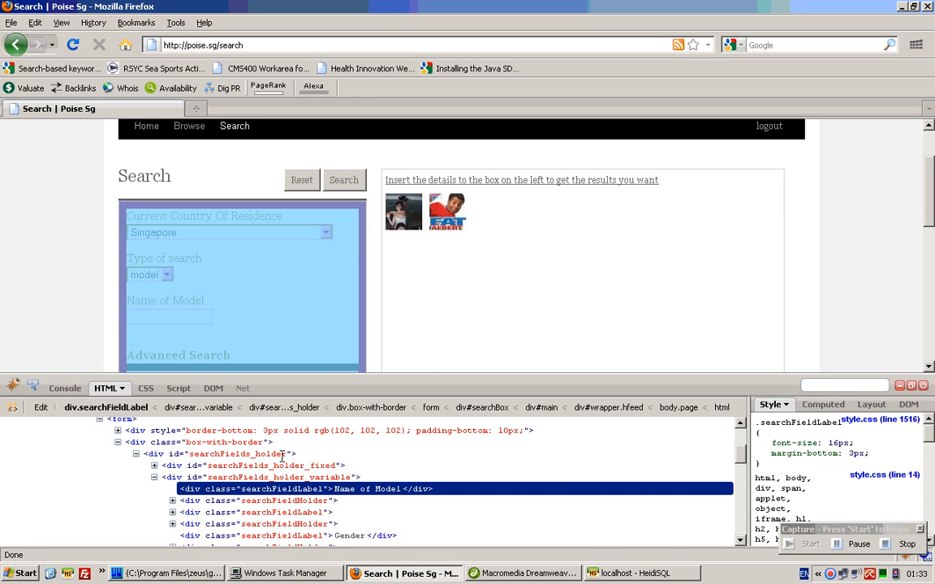
{"action": "scroll", "scroll_direction": "down", "scroll_amount": 3}
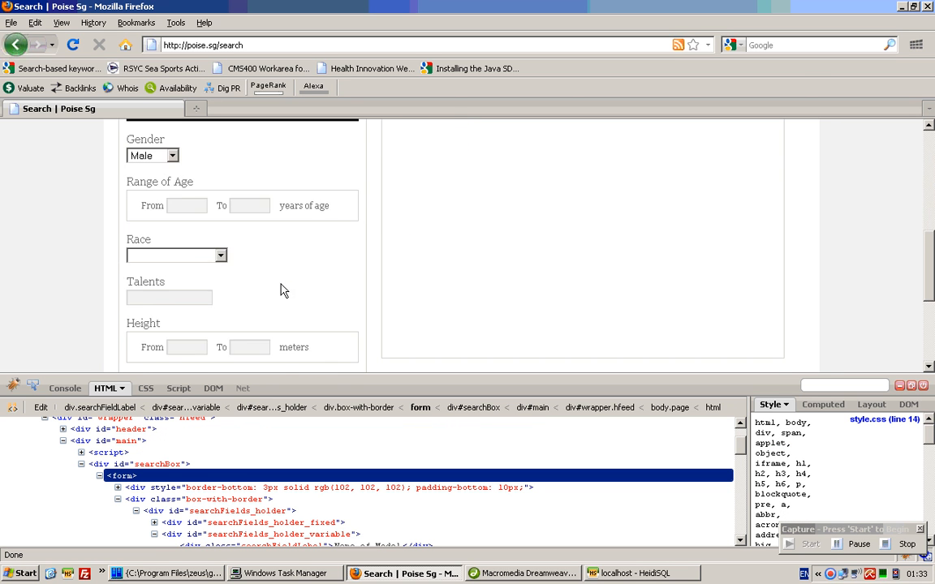
{"action": "scroll", "scroll_direction": "up", "scroll_amount": 3}
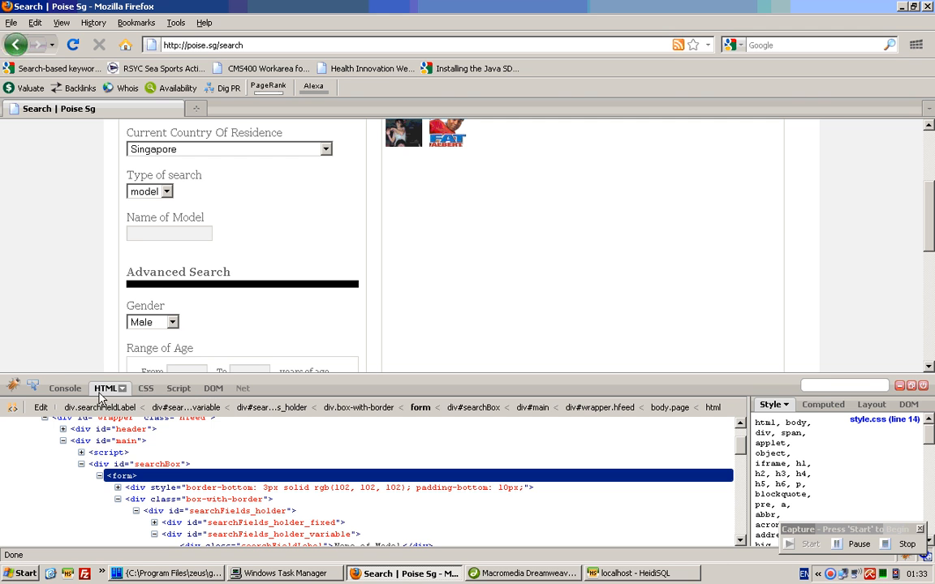
{"action": "left_click", "coordinate": [65, 387]}
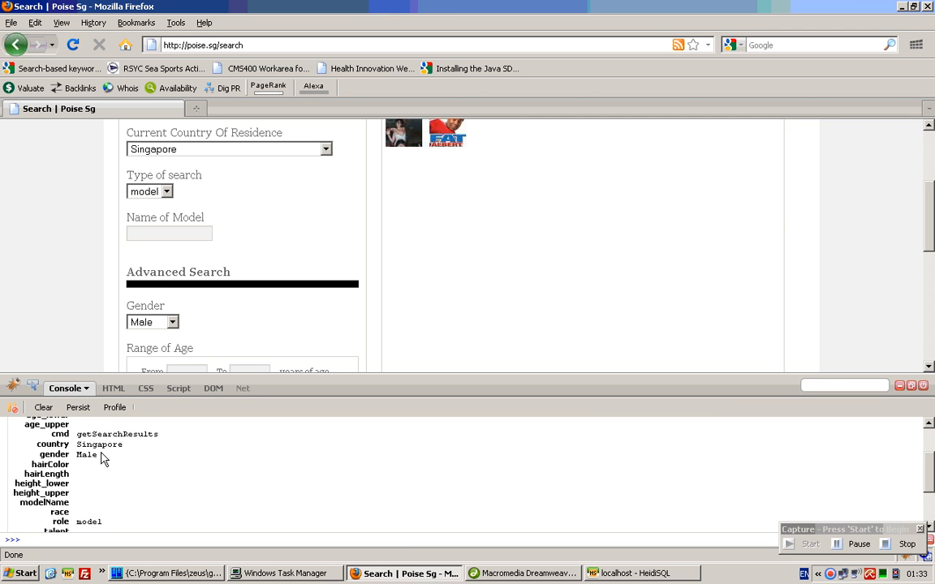
Step: Expand the POST request and review its JSON response listing two model records
{"action": "left_click", "coordinate": [57, 424]}
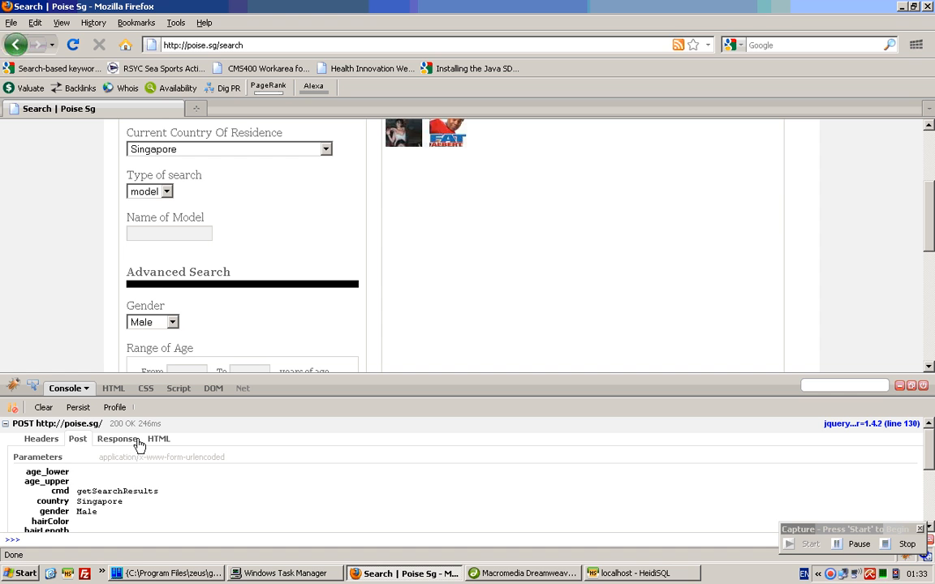
{"action": "left_click", "coordinate": [117, 438]}
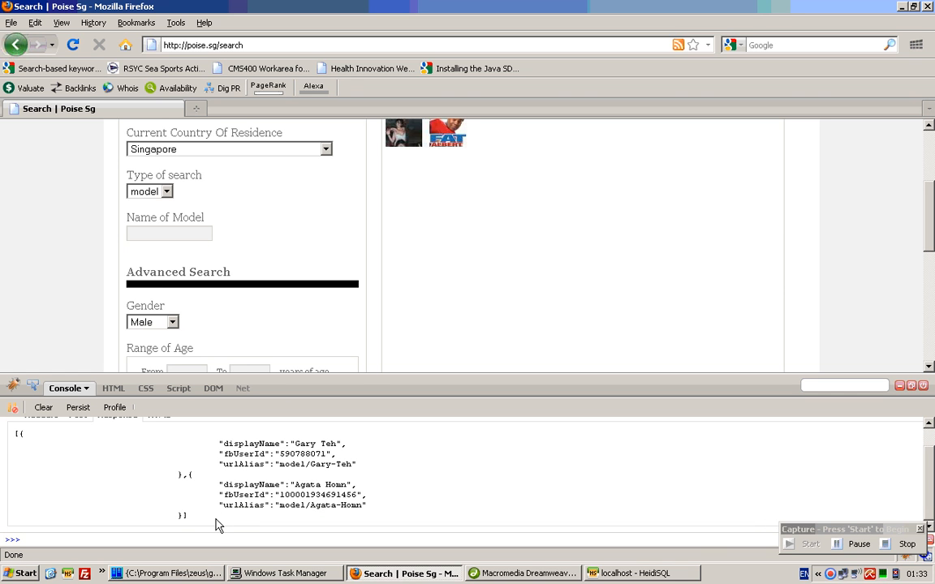
{"action": "mouse_move", "coordinate": [13, 441]}
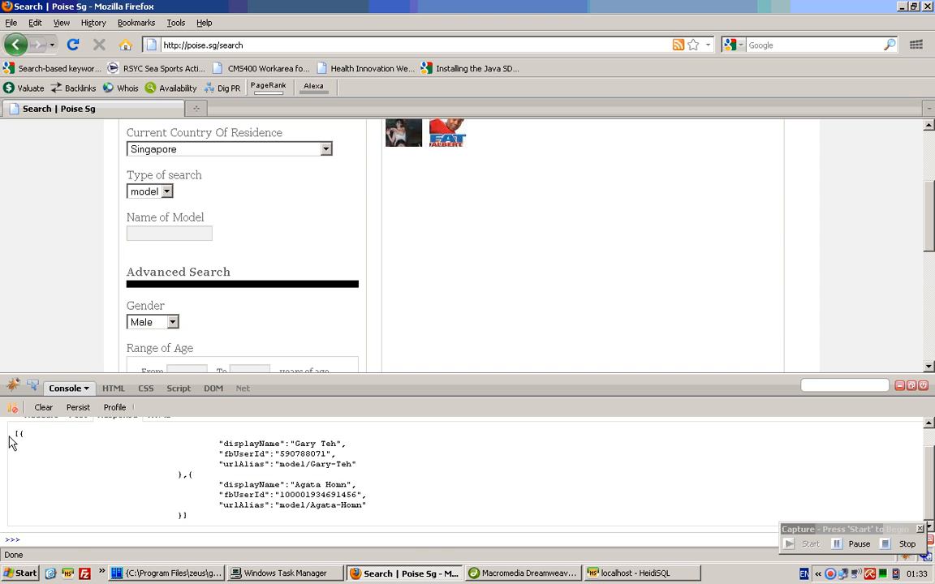
{"action": "mouse_move", "coordinate": [195, 525]}
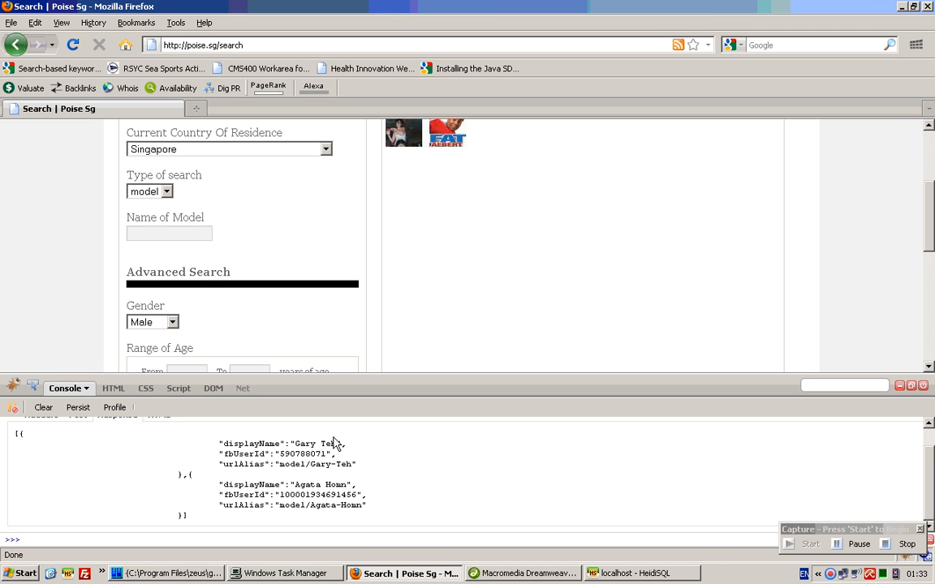
{"action": "scroll", "scroll_direction": "up", "scroll_amount": 3}
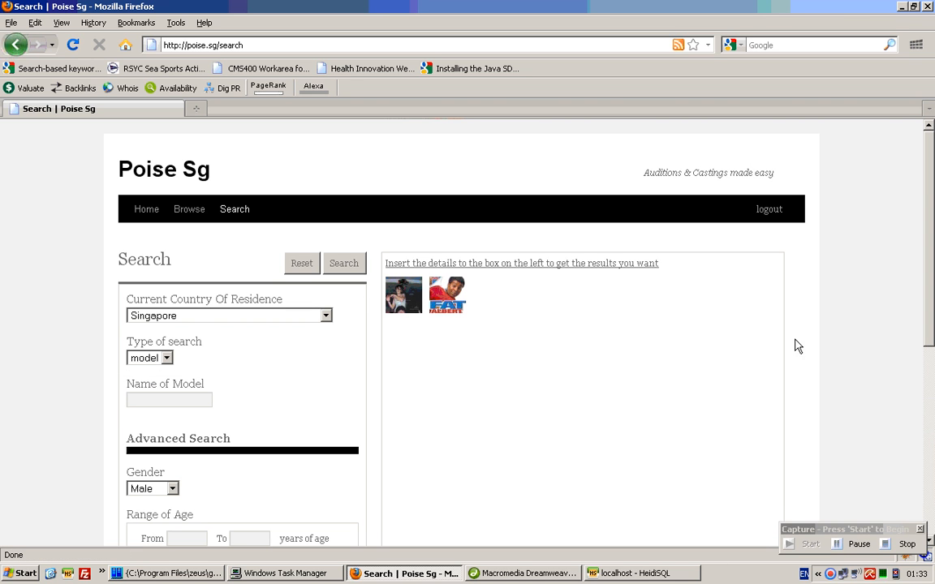
{"action": "mouse_move", "coordinate": [451, 237]}
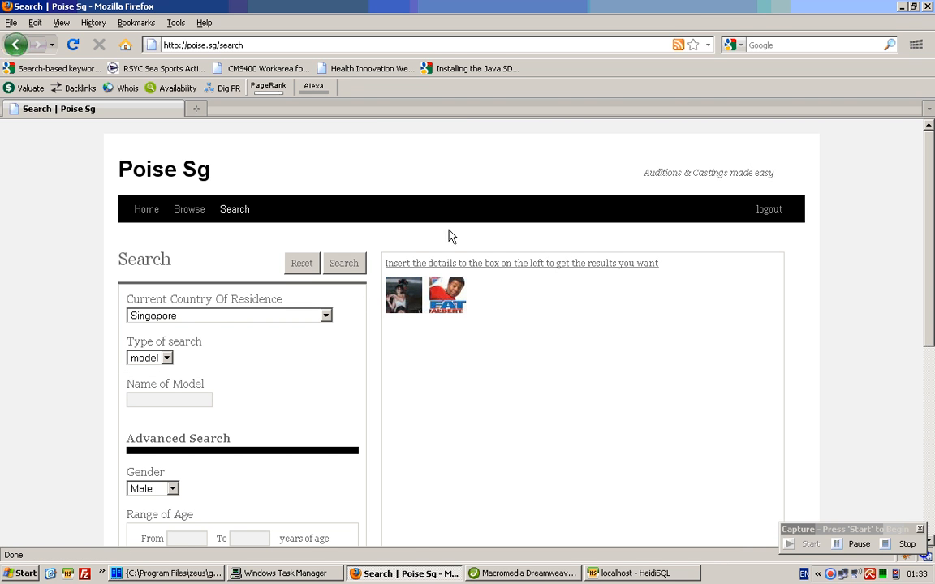
{"action": "mouse_move", "coordinate": [471, 305]}
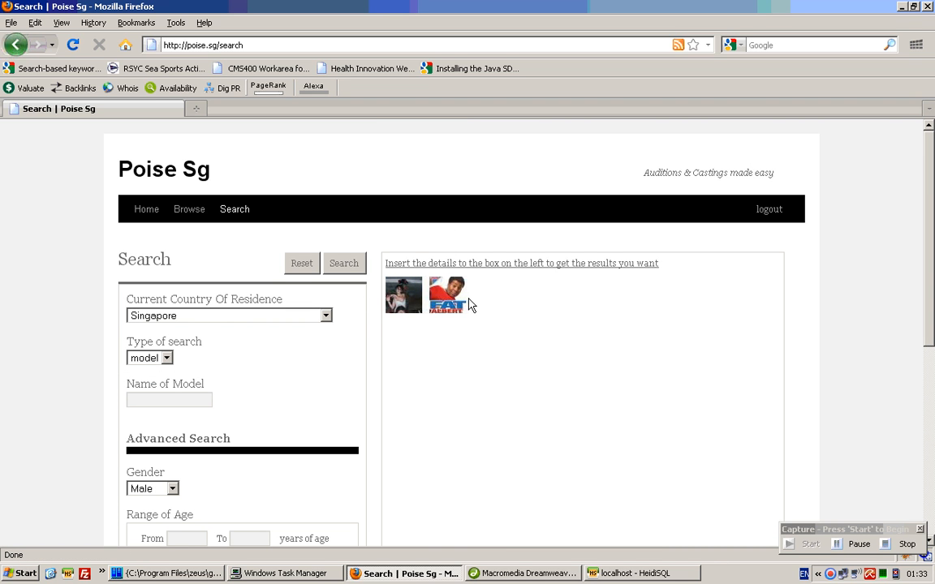